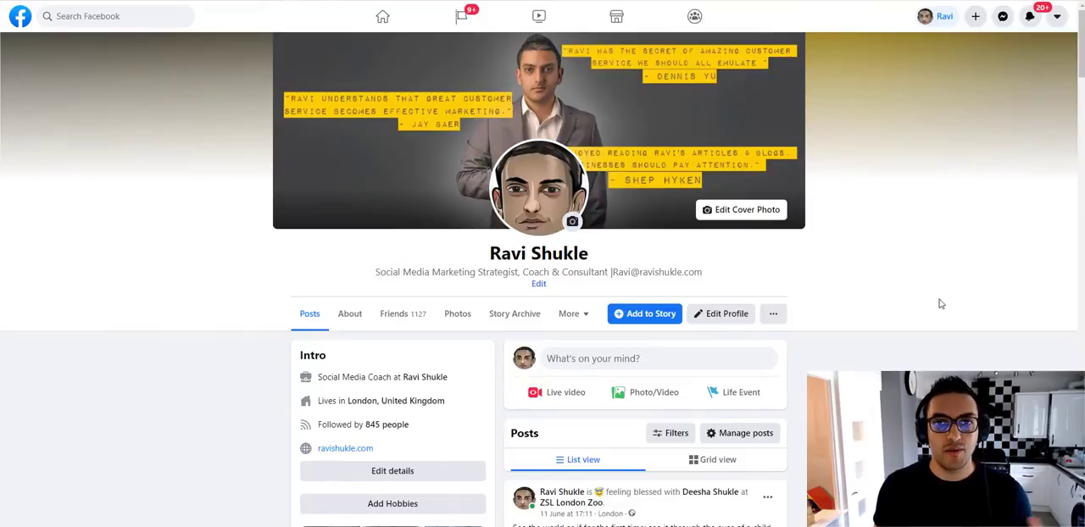
mouse_move(431, 297)
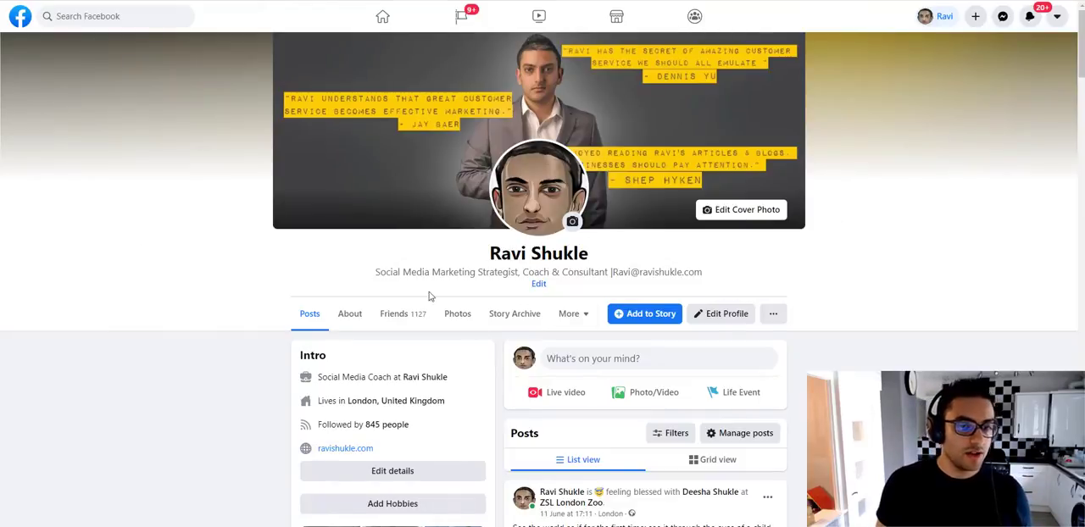
mouse_move(597, 290)
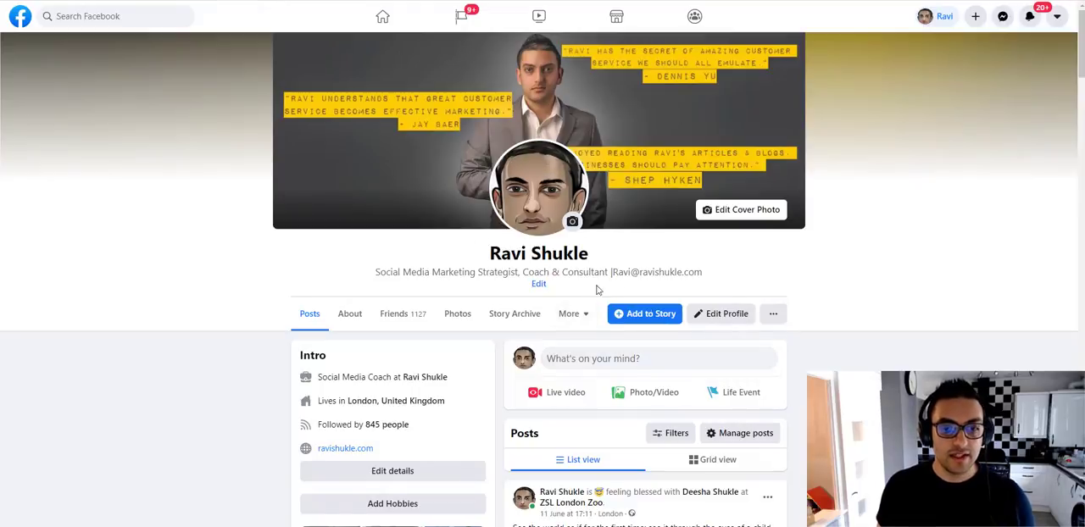
mouse_move(730, 326)
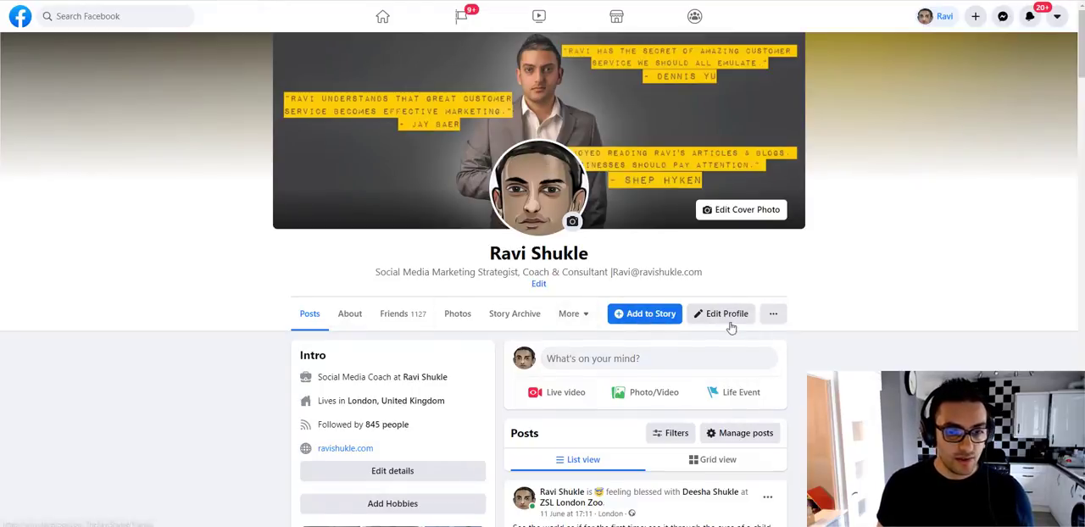
mouse_move(773, 314)
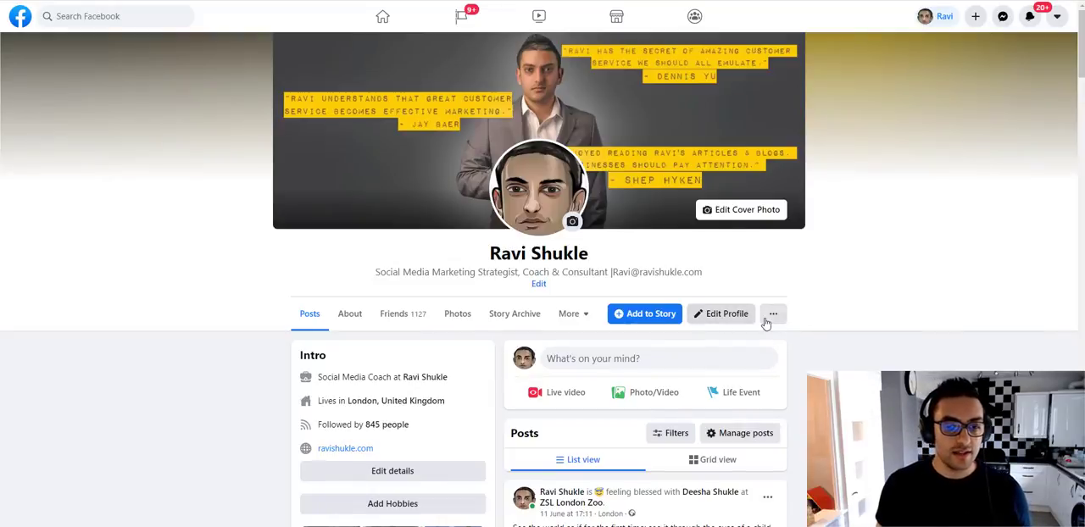
Step: Reach the Activity Log from the profile's '...' menu beside Edit Profile
click(773, 314)
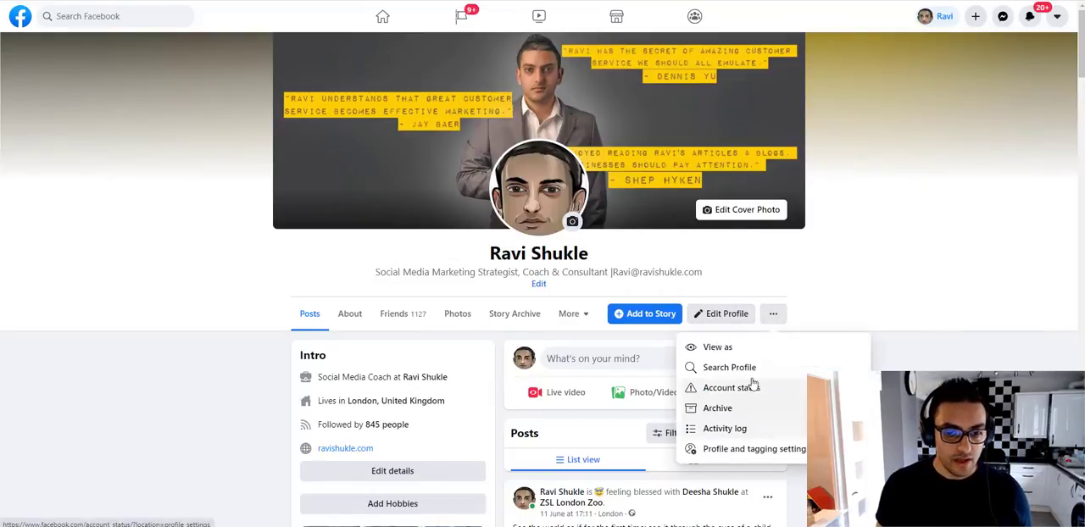
mouse_move(722, 450)
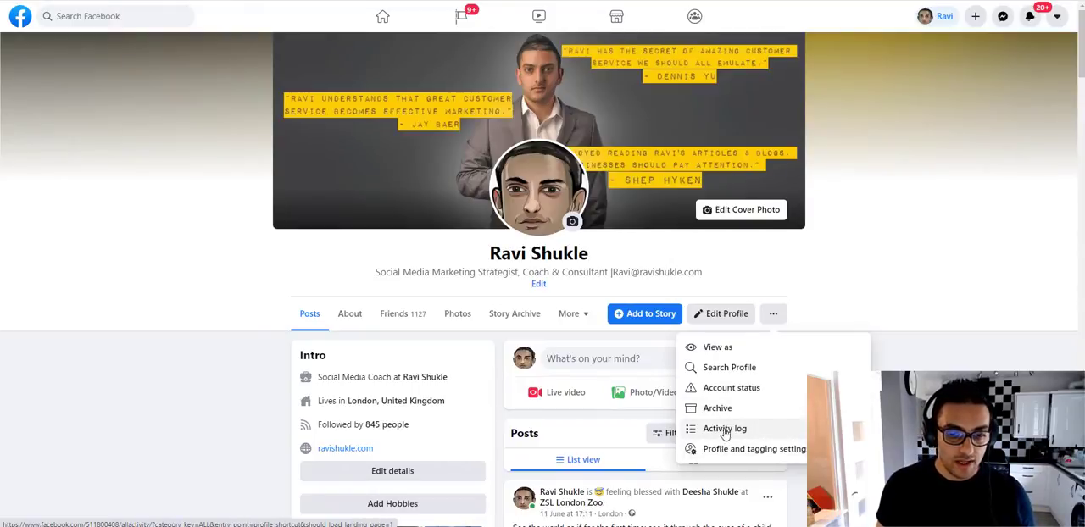
mouse_move(722, 430)
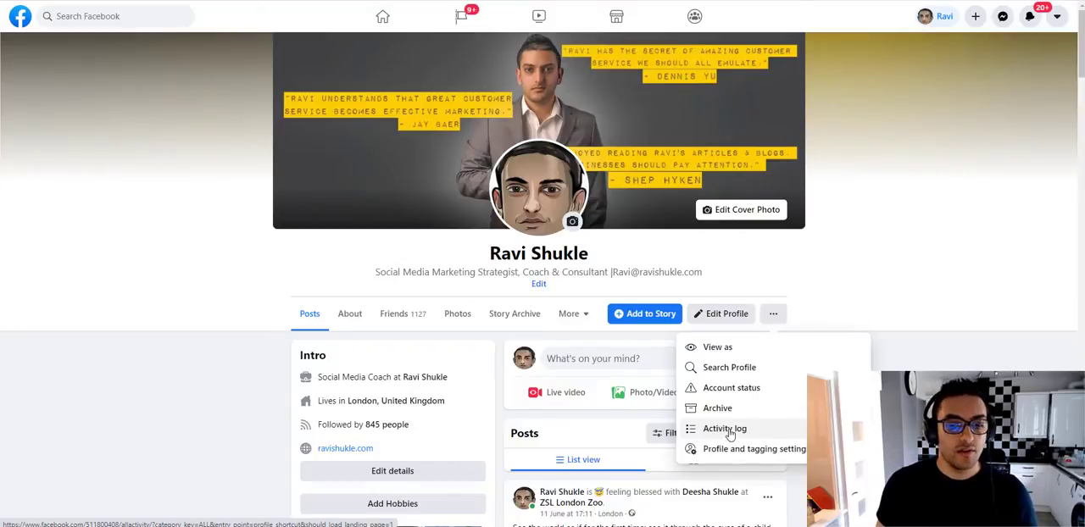
click(722, 429)
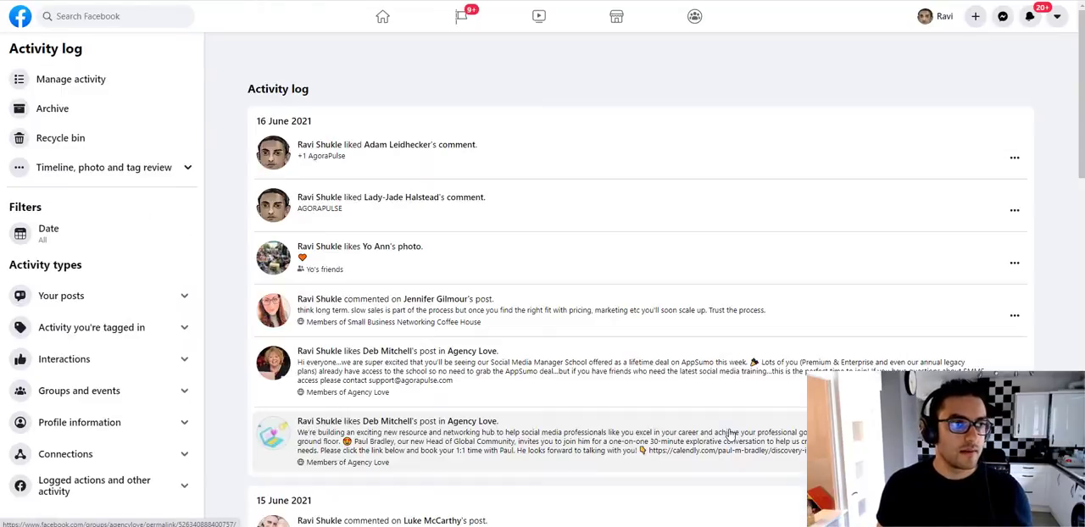
mouse_move(239, 139)
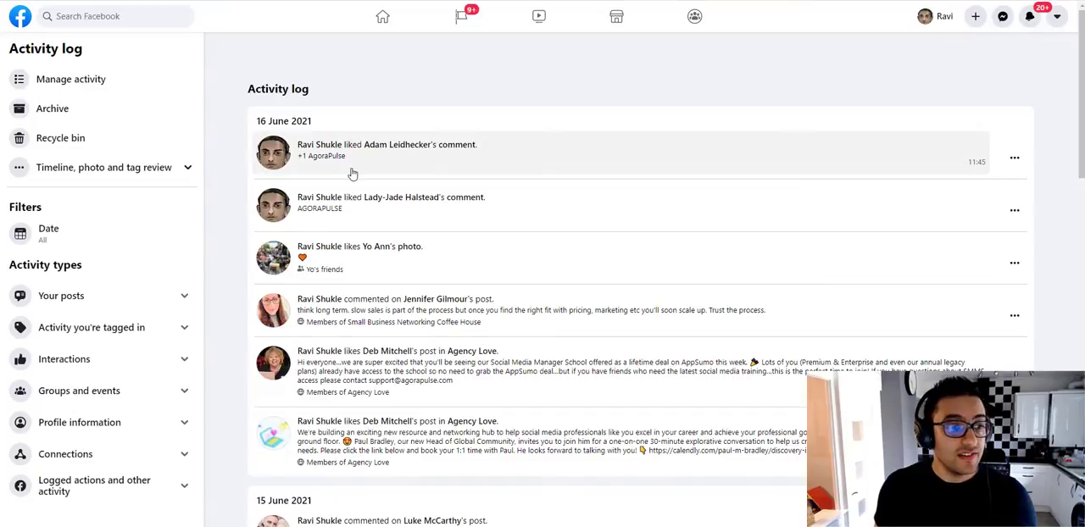
mouse_move(261, 319)
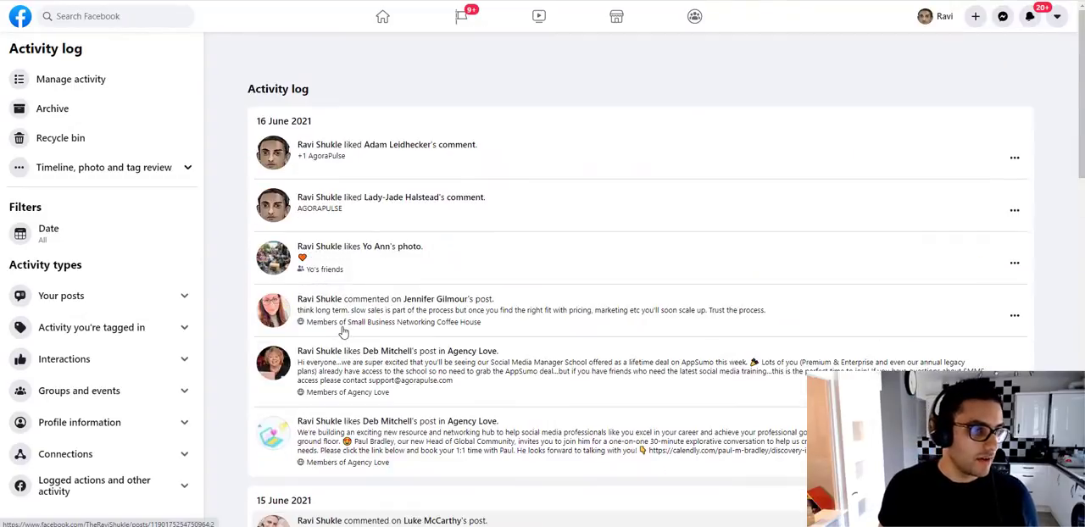
mouse_move(98, 295)
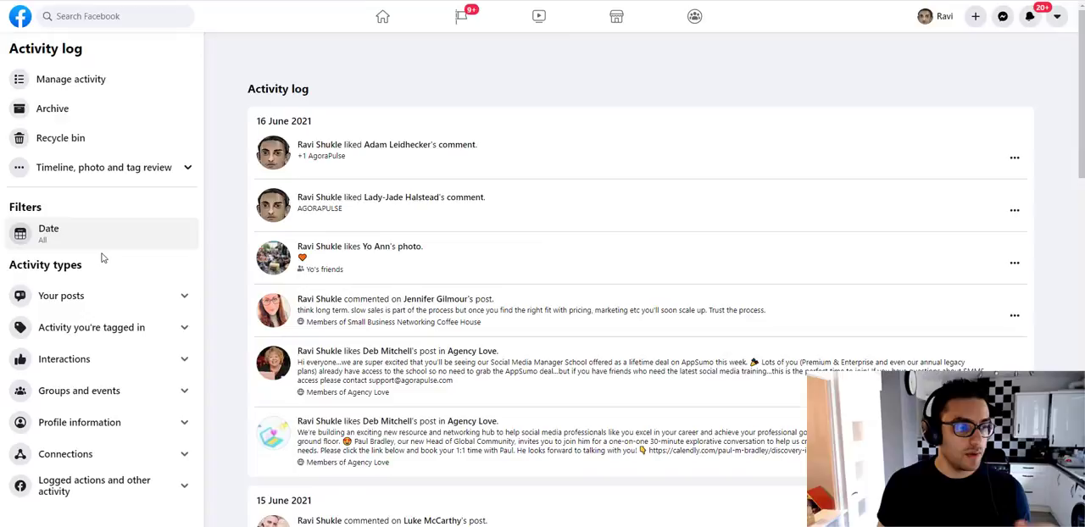
scroll(down, 3)
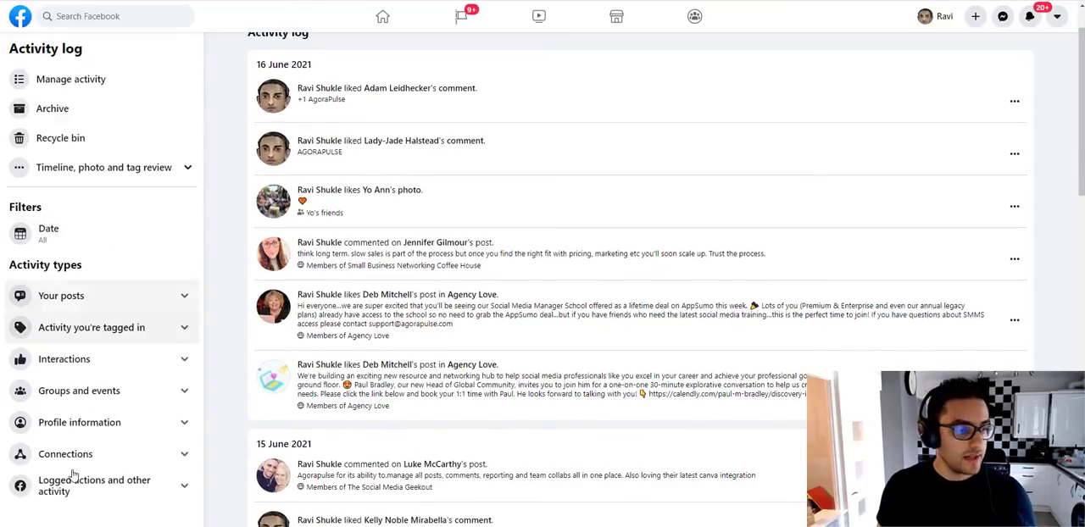
Step: Expand Connections and scroll the page-likes list down through entries reaching back to 2009
click(67, 454)
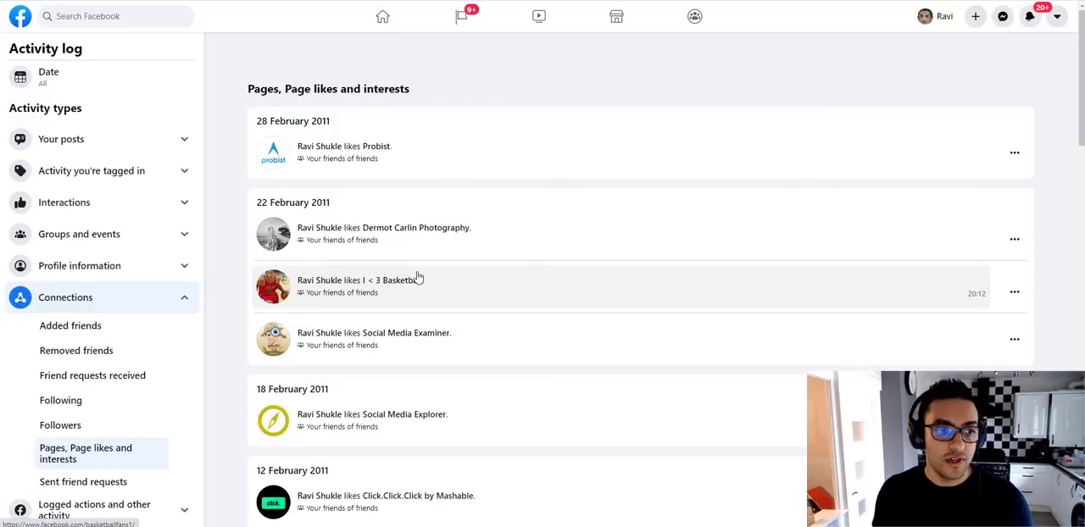
scroll(down, 3)
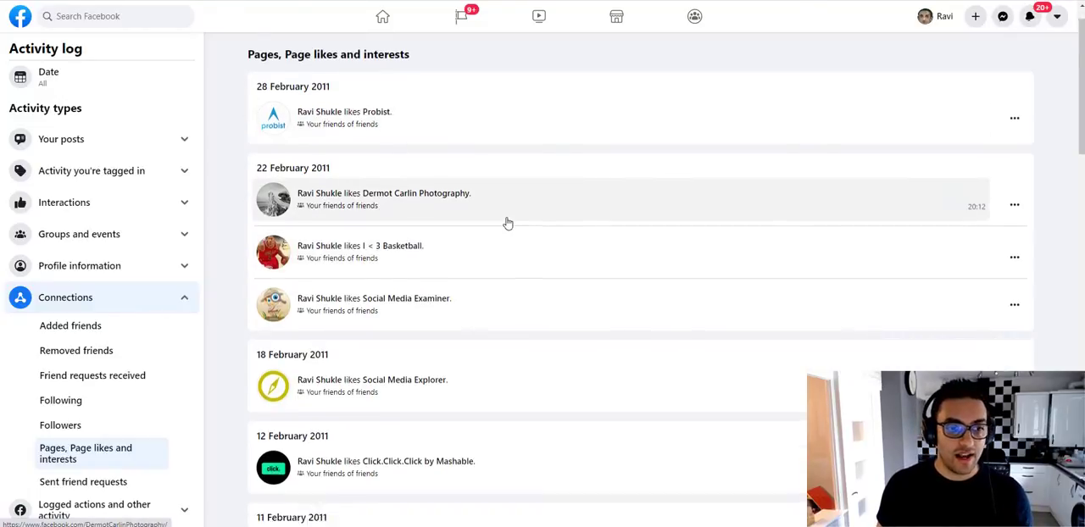
scroll(down, 3)
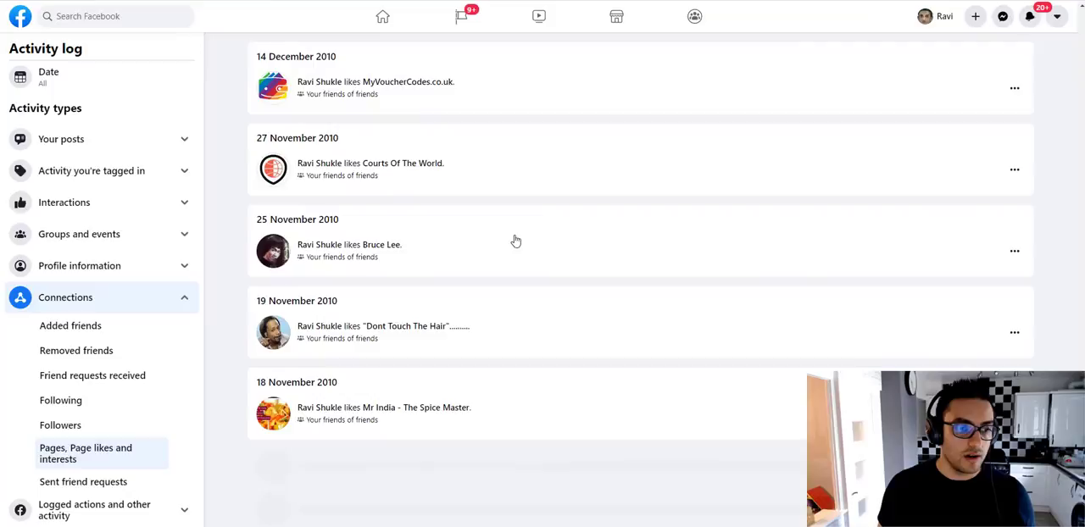
scroll(down, 3)
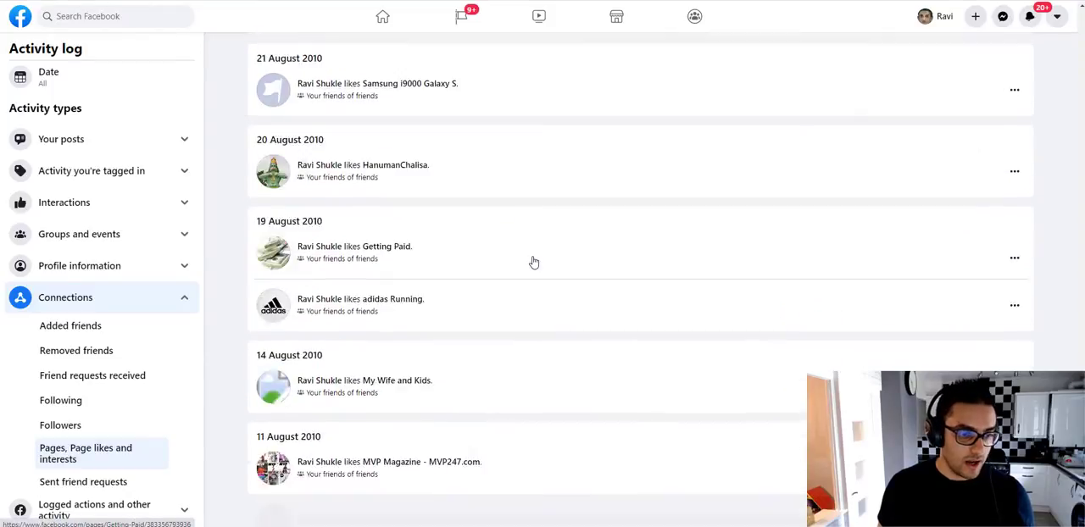
scroll(down, 3)
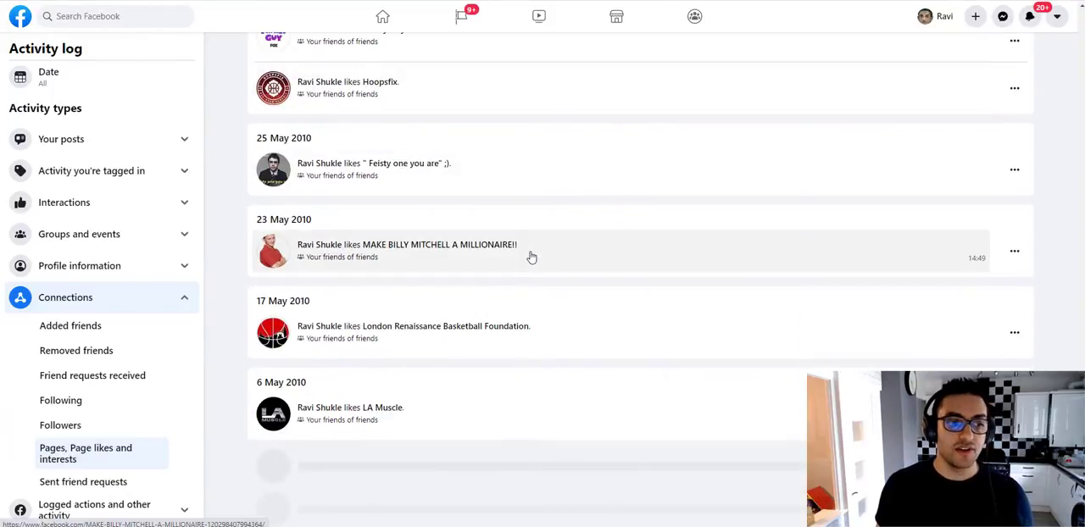
scroll(down, 3)
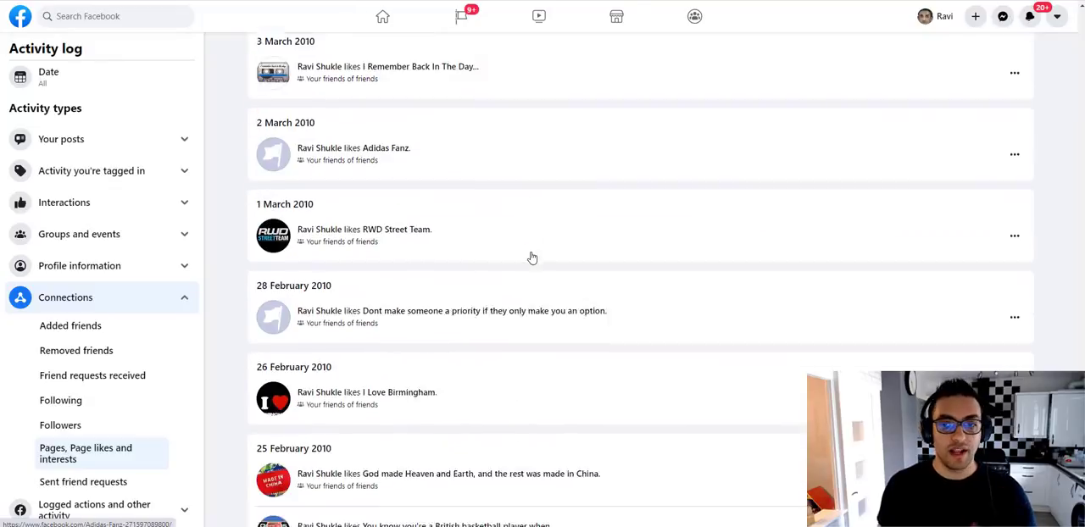
scroll(down, 3)
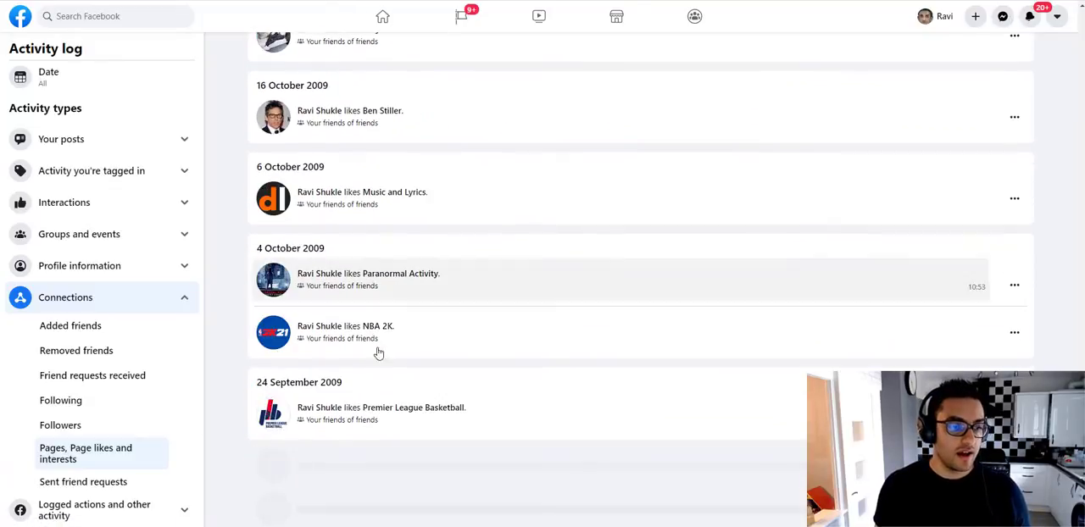
scroll(down, 3)
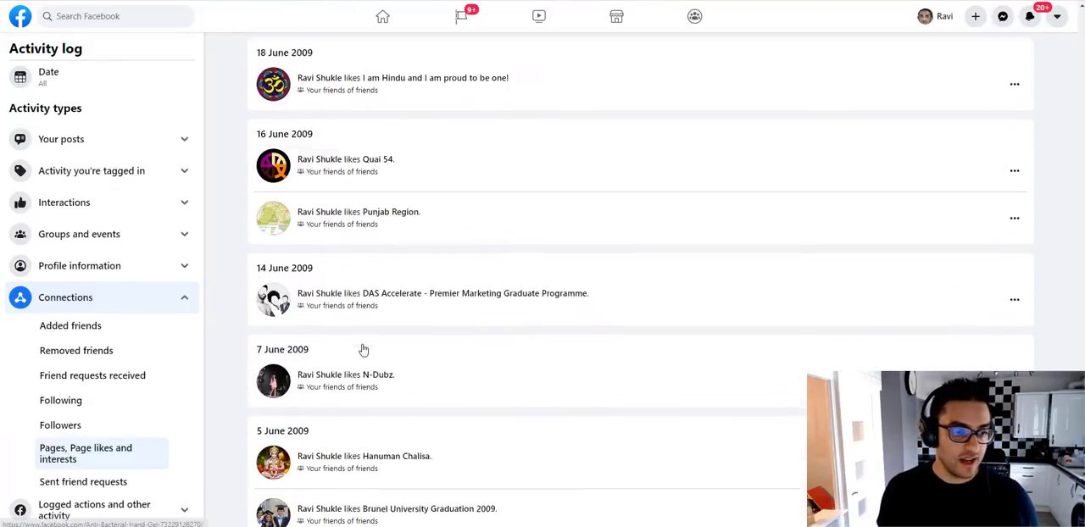
scroll(down, 3)
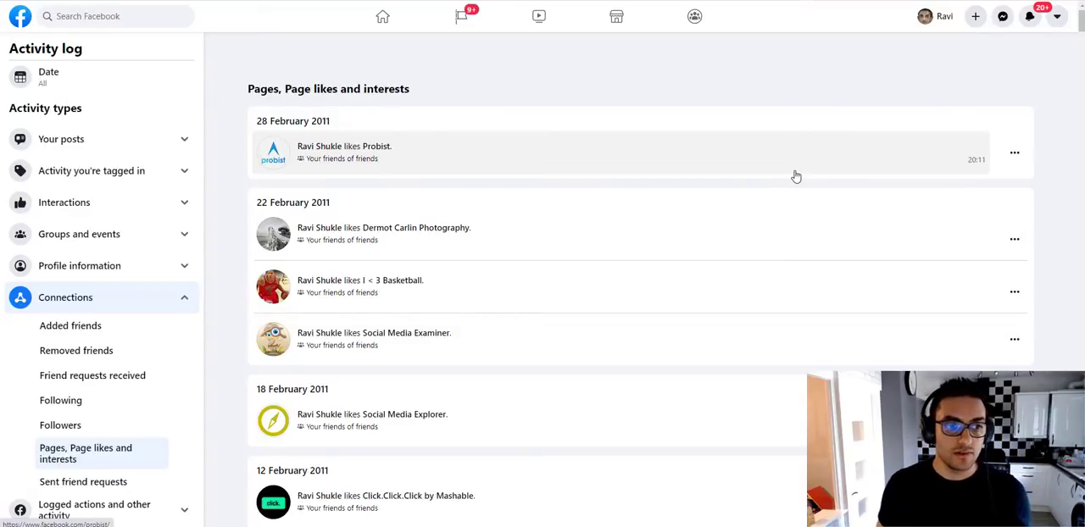
mouse_move(1014, 161)
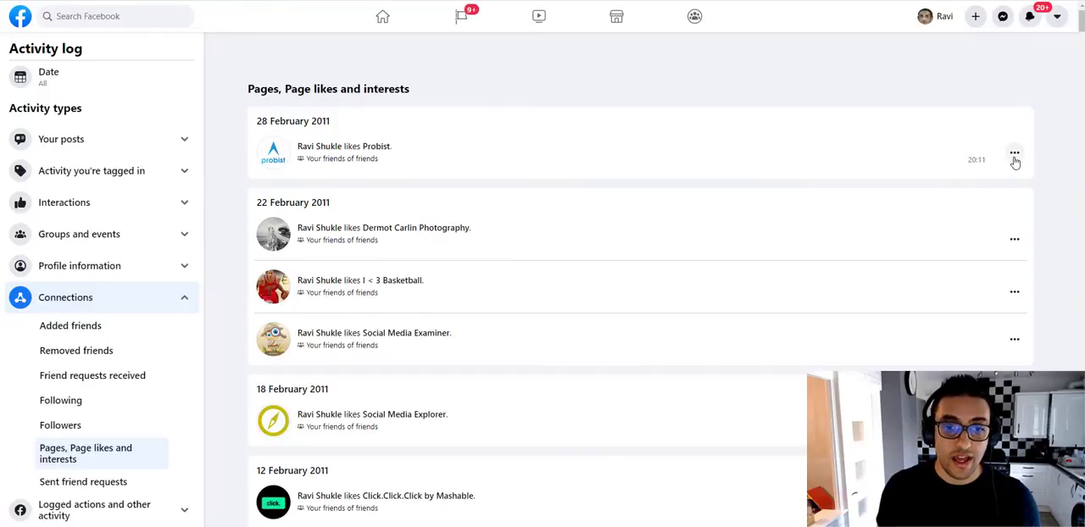
Step: Unlike the Probiot and Dermot Carlin Photography pages via each entry's ••• menu
click(1014, 153)
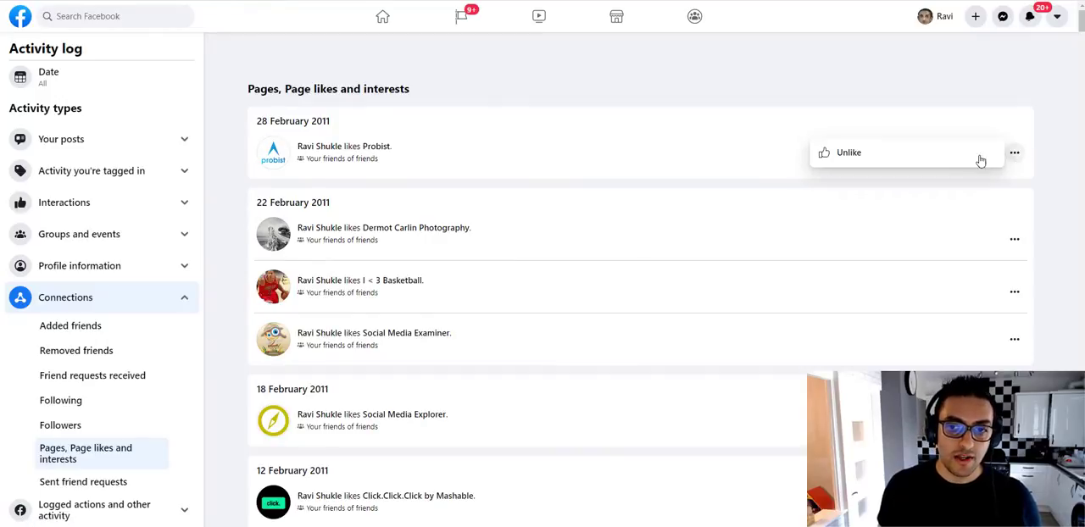
click(847, 152)
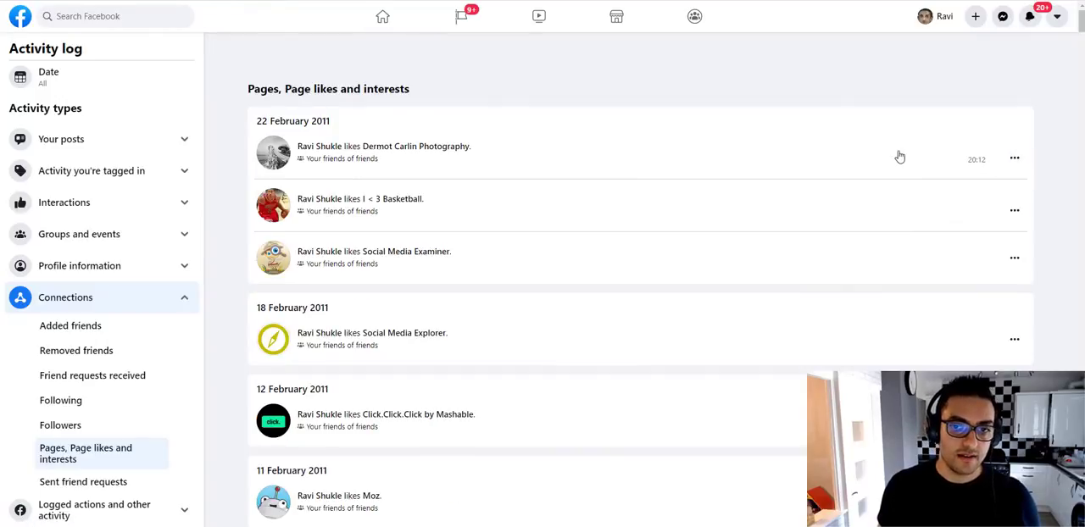
click(1014, 157)
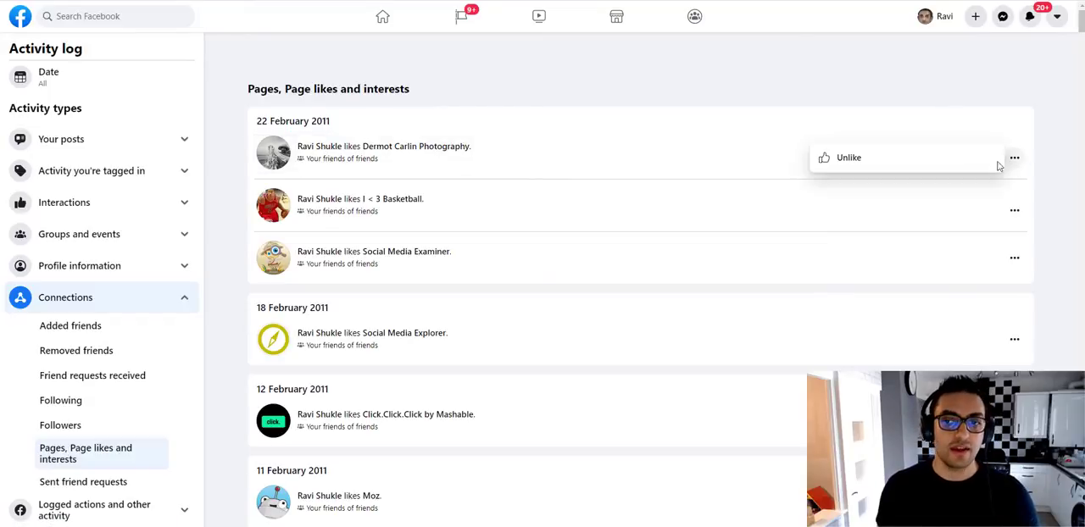
click(848, 157)
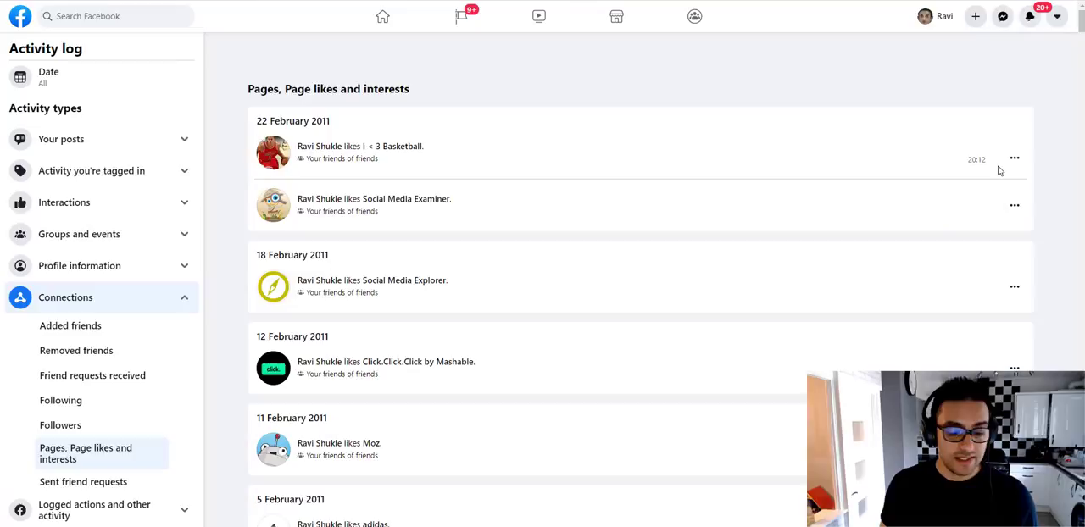
mouse_move(583, 218)
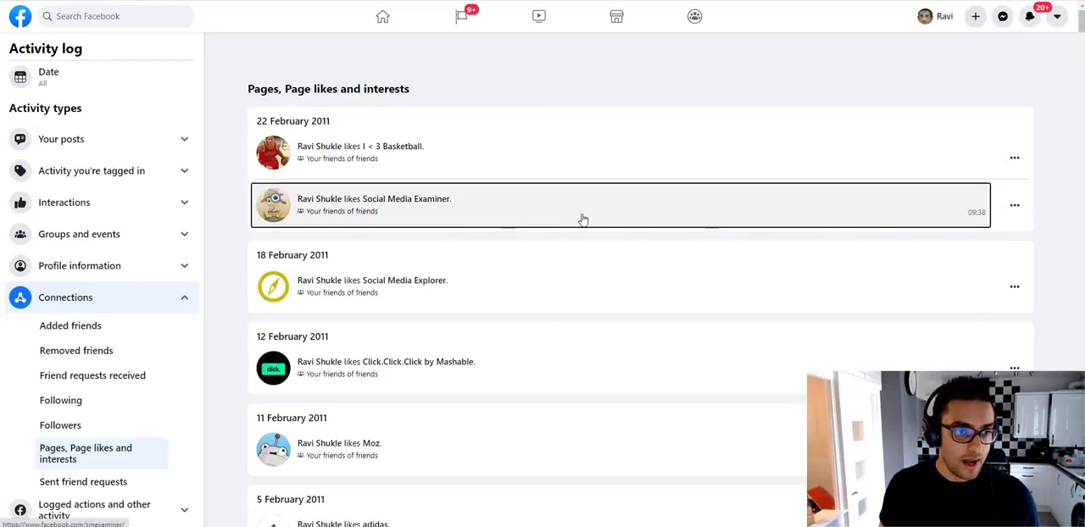
mouse_move(654, 224)
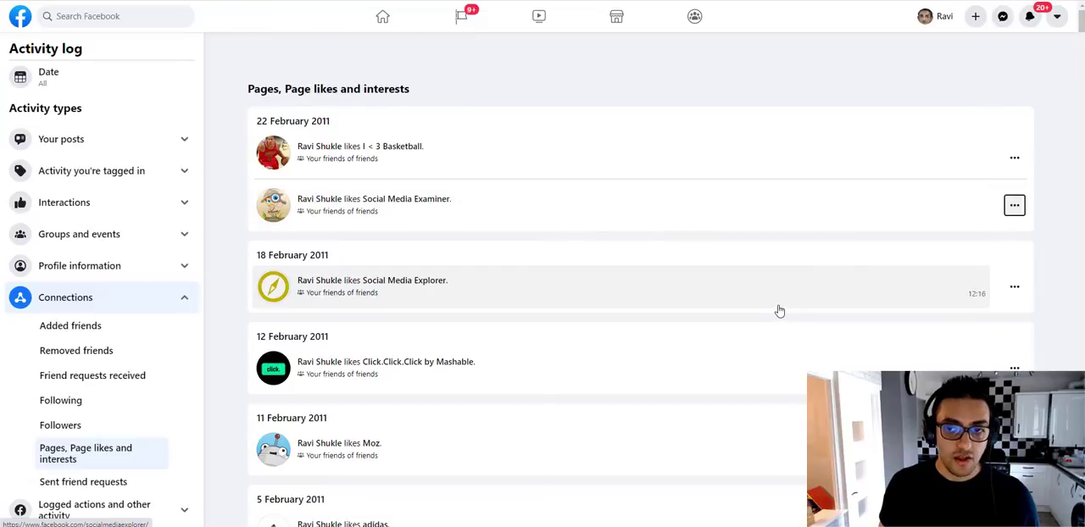
mouse_move(1017, 248)
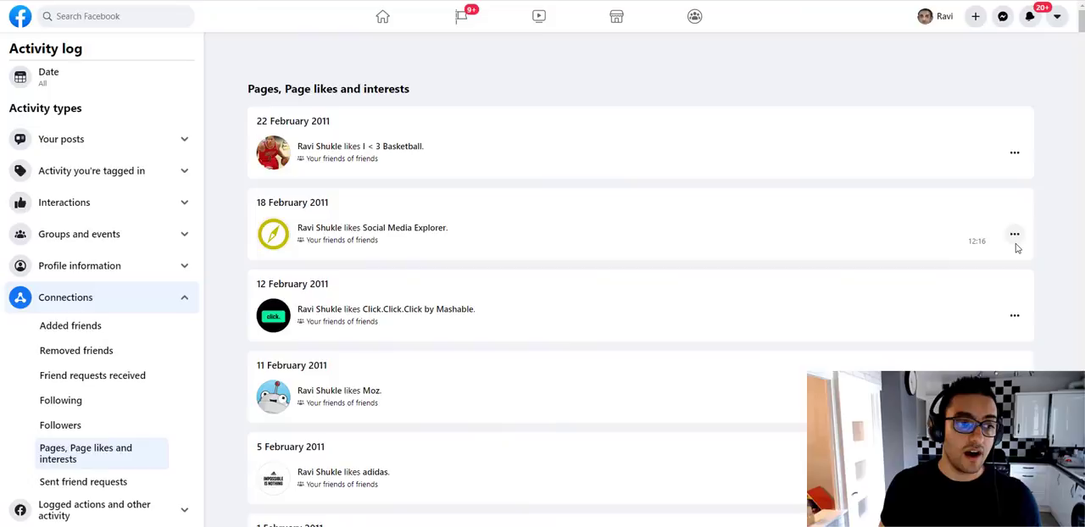
mouse_move(846, 109)
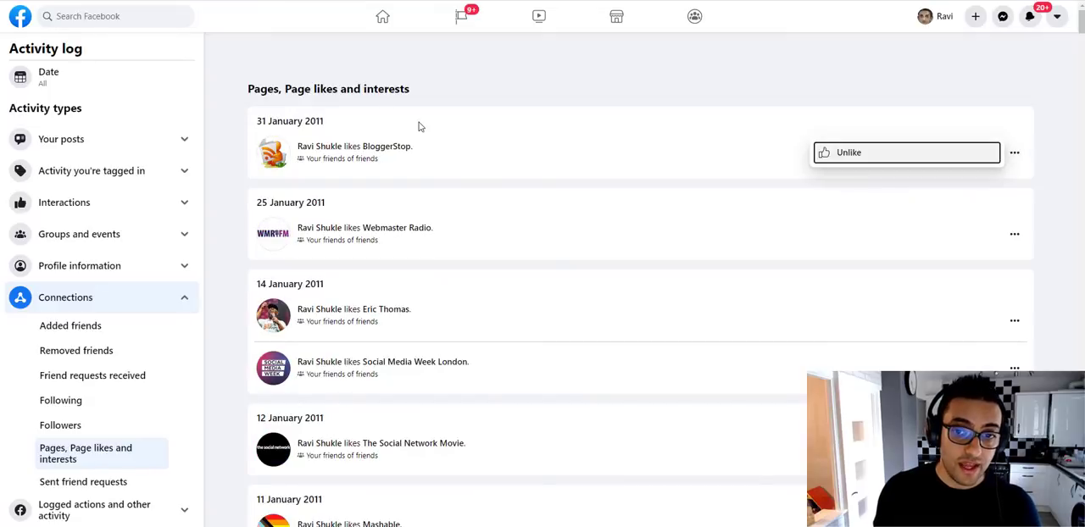
Step: Scroll down through the remaining 2010 and 2009 page likes as they are cleared
scroll(down, 3)
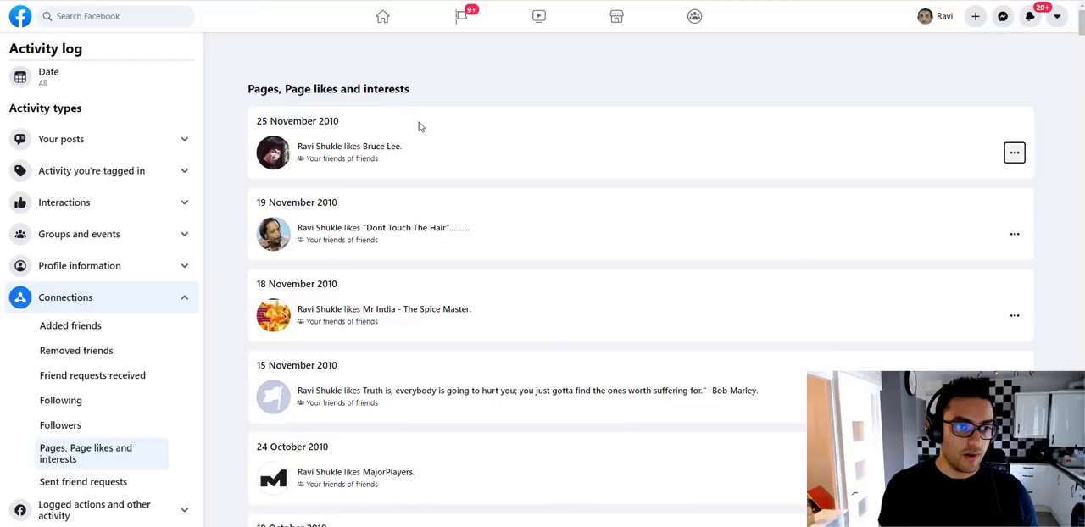
scroll(down, 3)
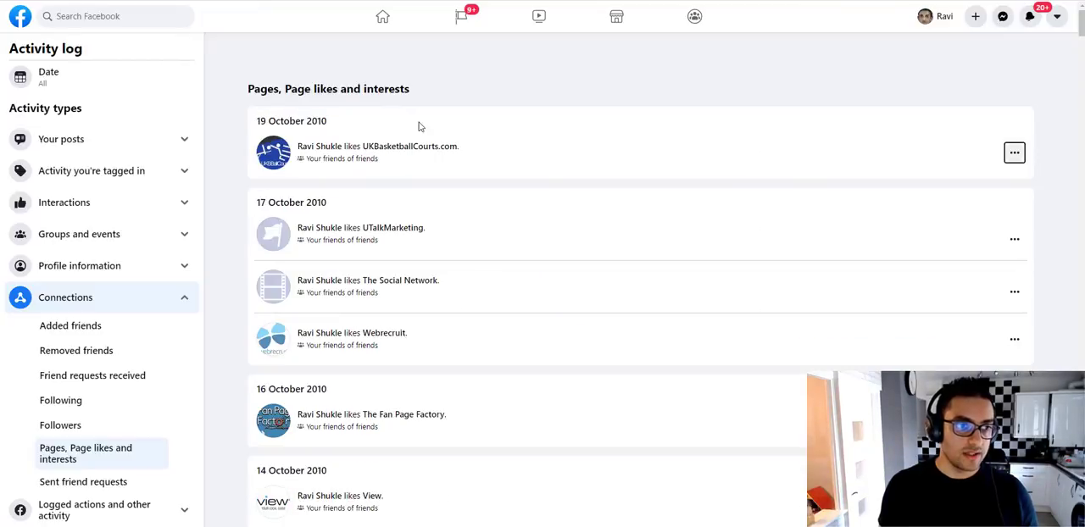
scroll(down, 3)
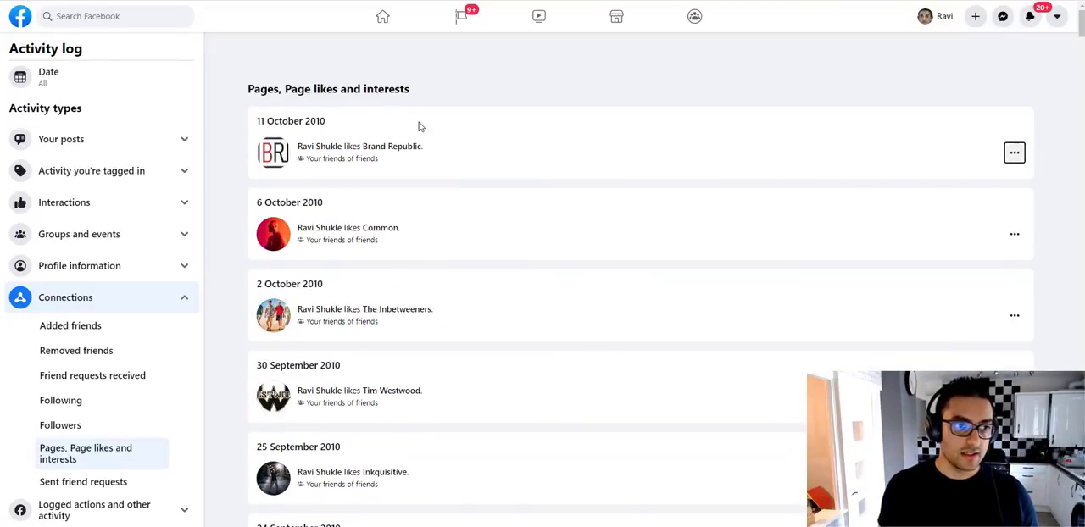
scroll(down, 3)
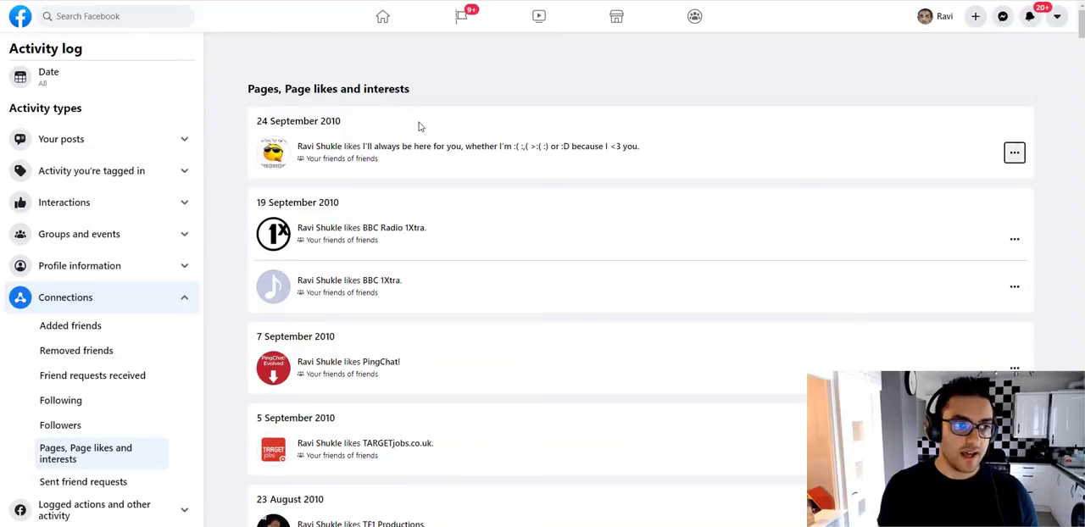
scroll(down, 3)
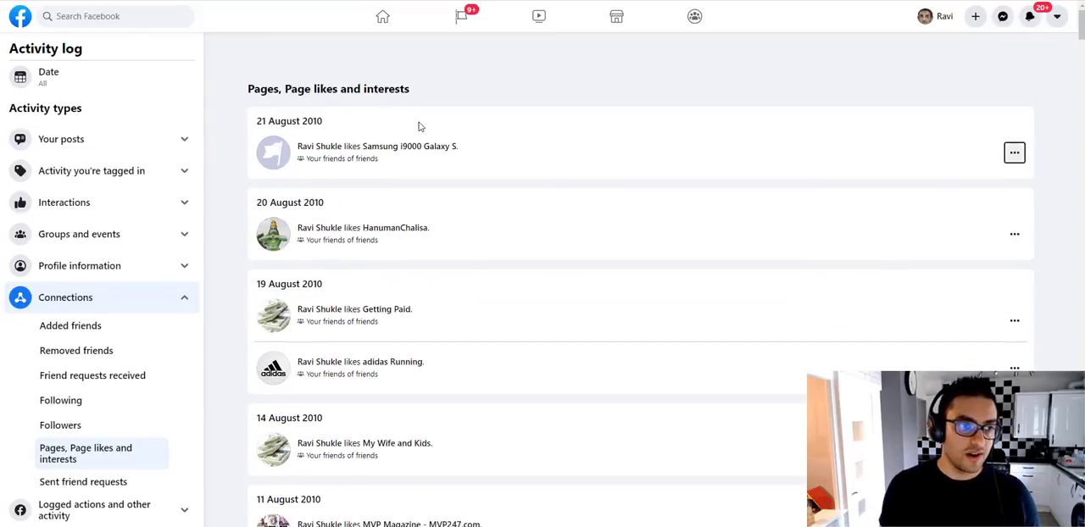
scroll(down, 3)
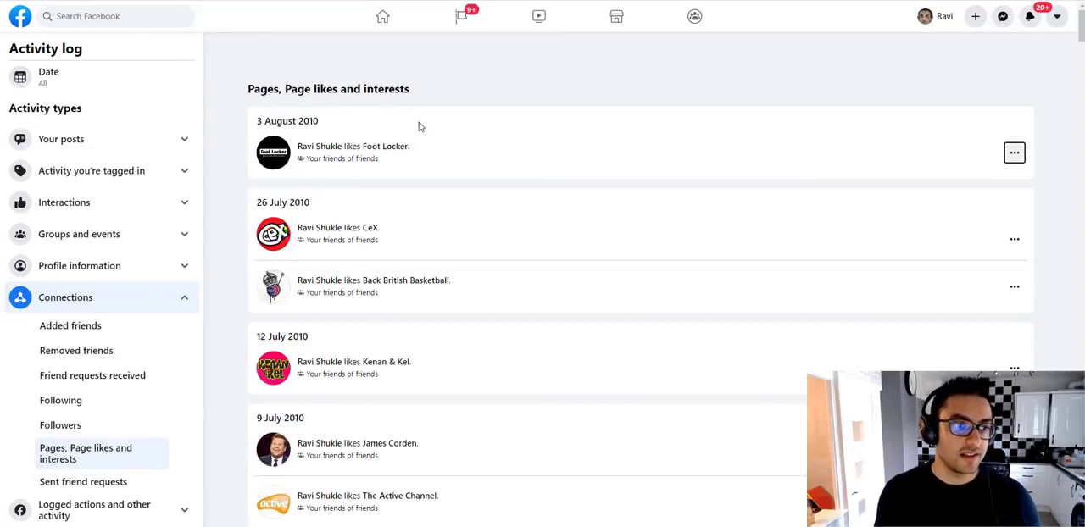
scroll(down, 3)
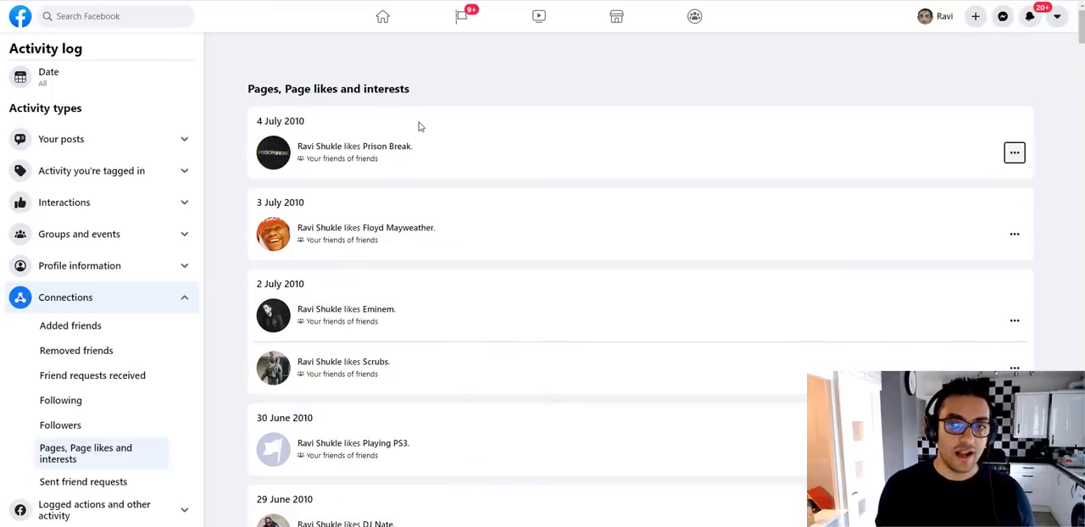
scroll(down, 3)
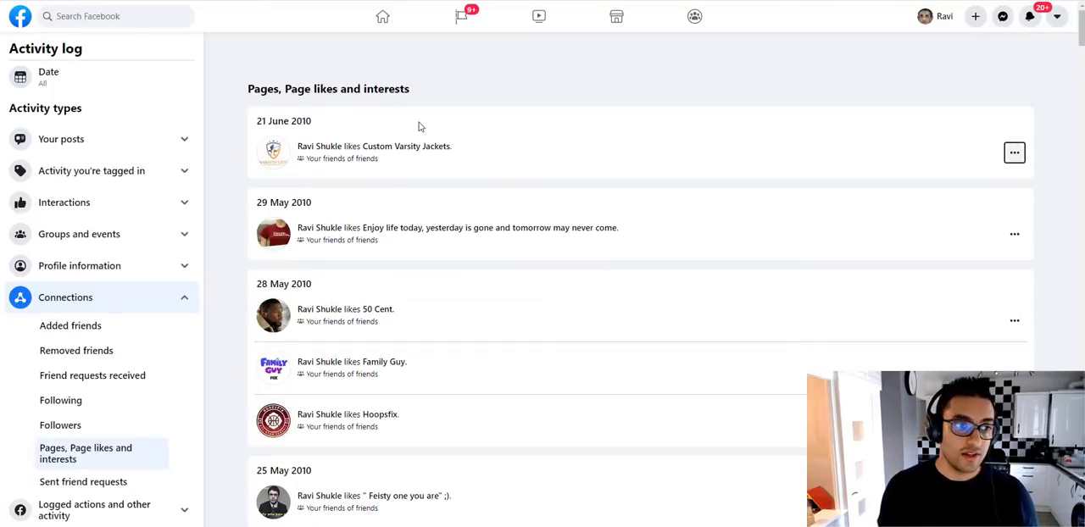
scroll(down, 3)
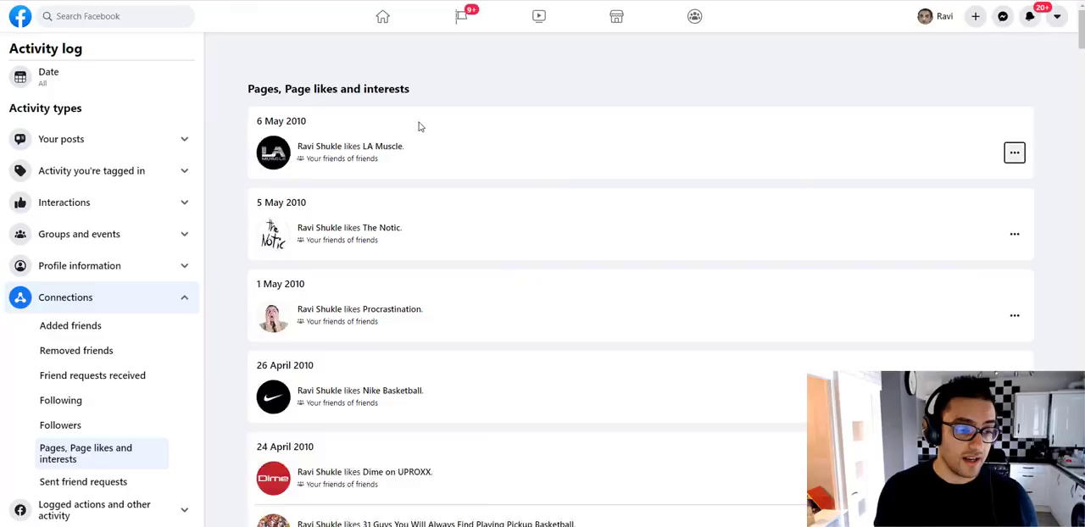
scroll(down, 3)
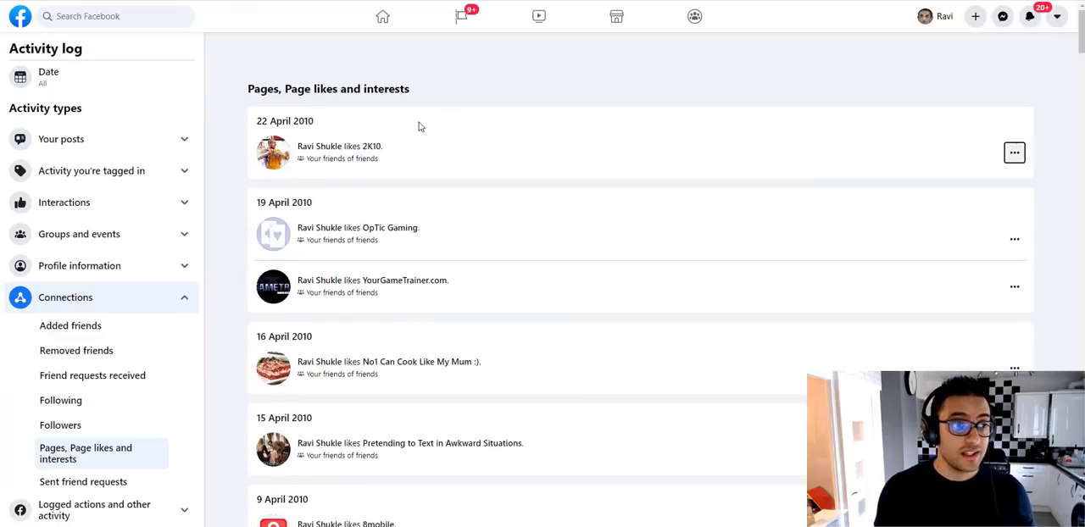
scroll(down, 3)
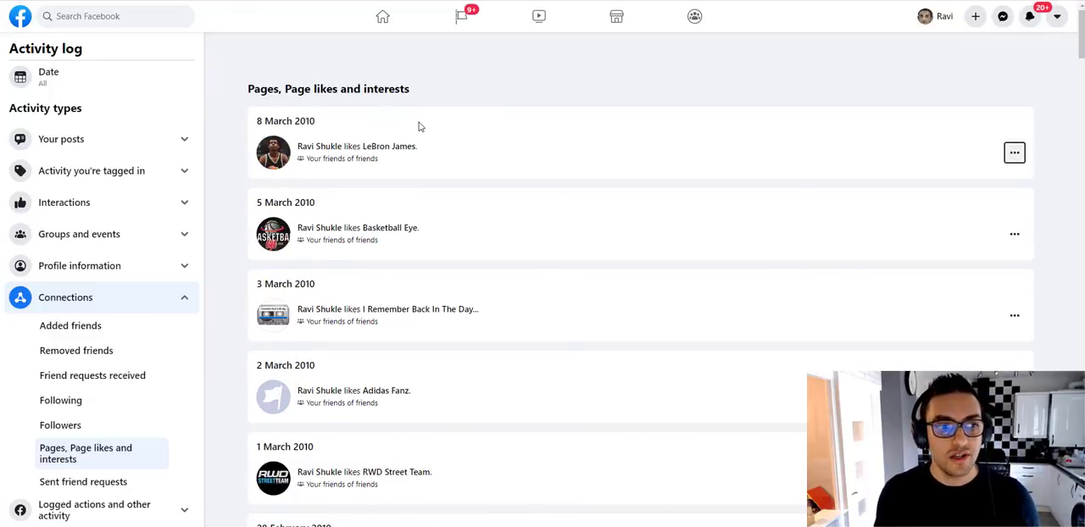
scroll(down, 3)
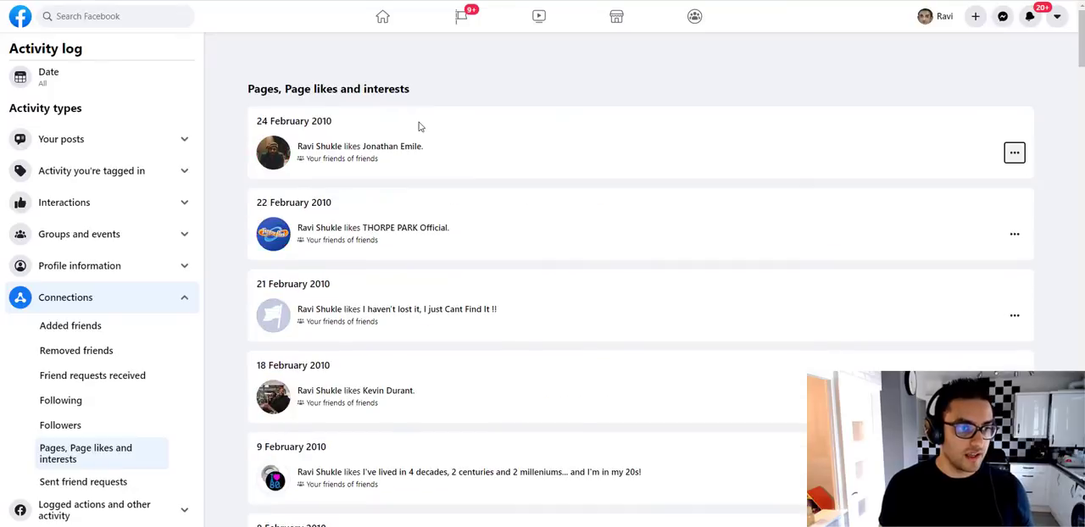
scroll(down, 3)
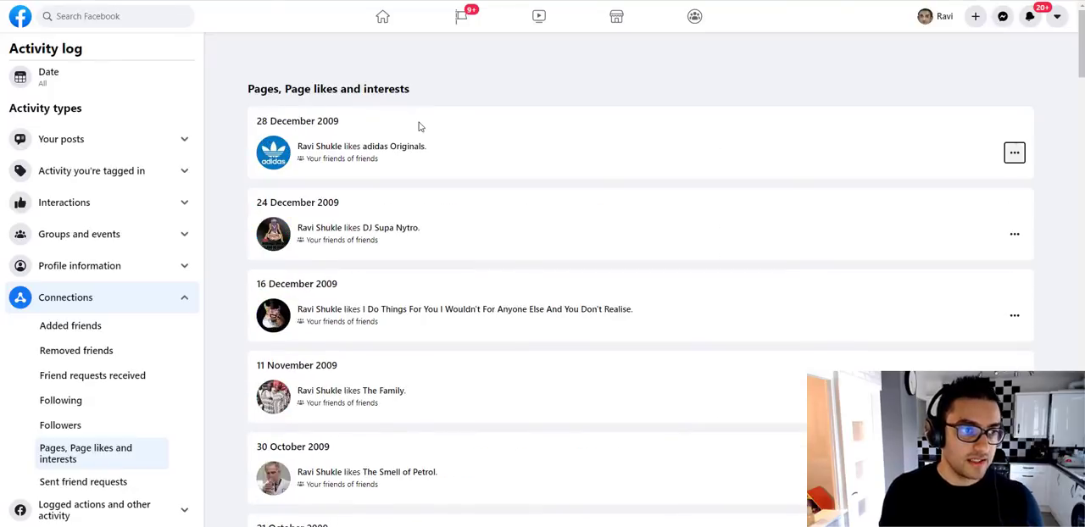
scroll(down, 3)
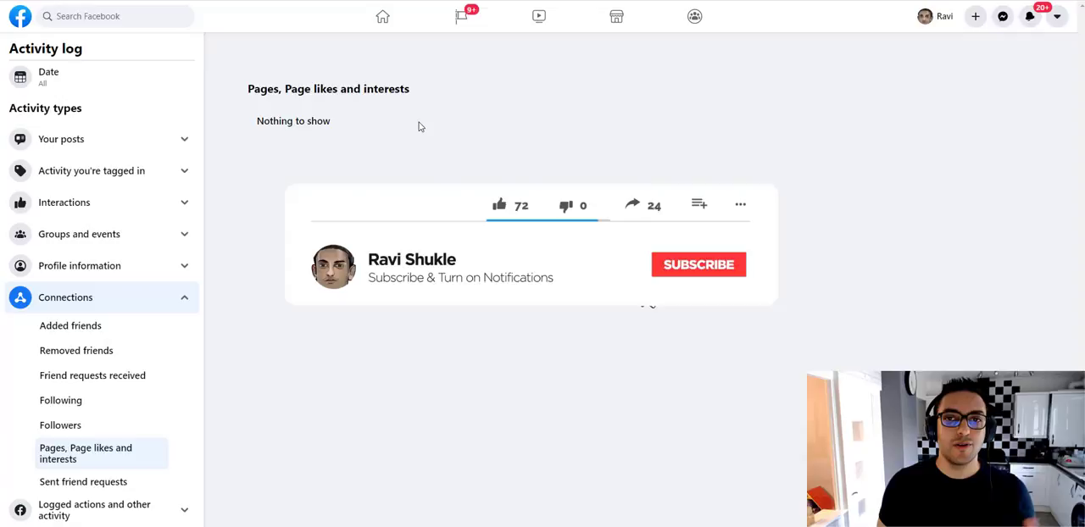
click(699, 264)
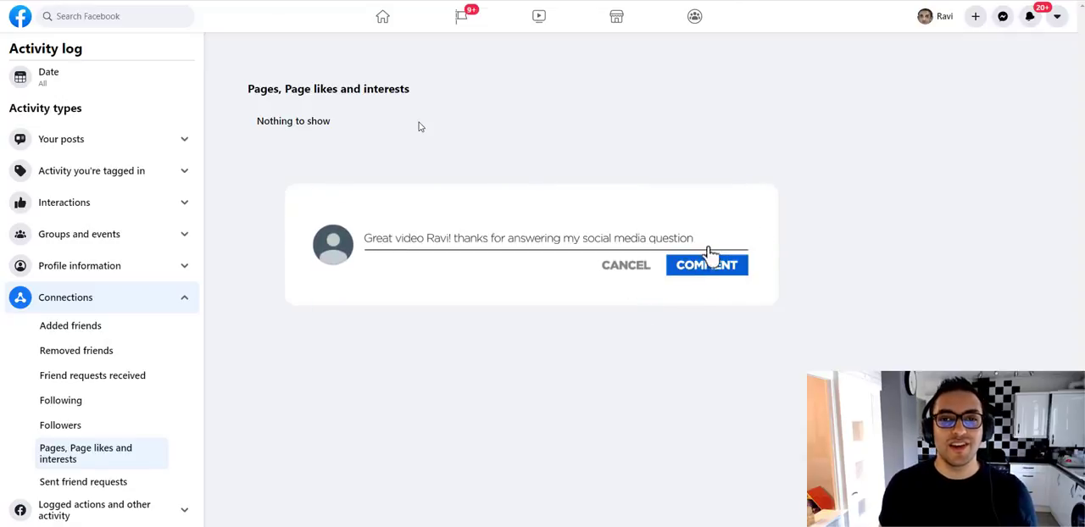
click(705, 264)
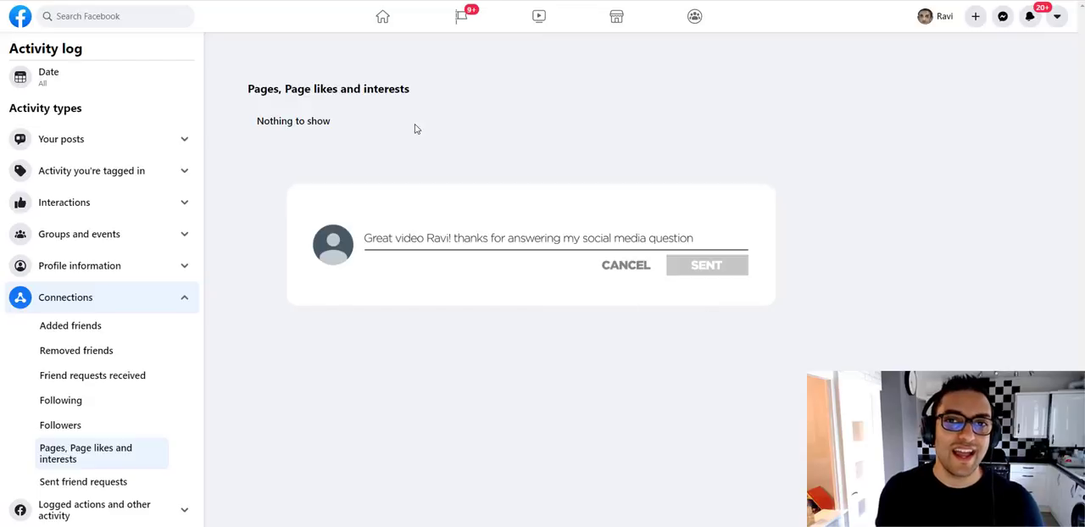